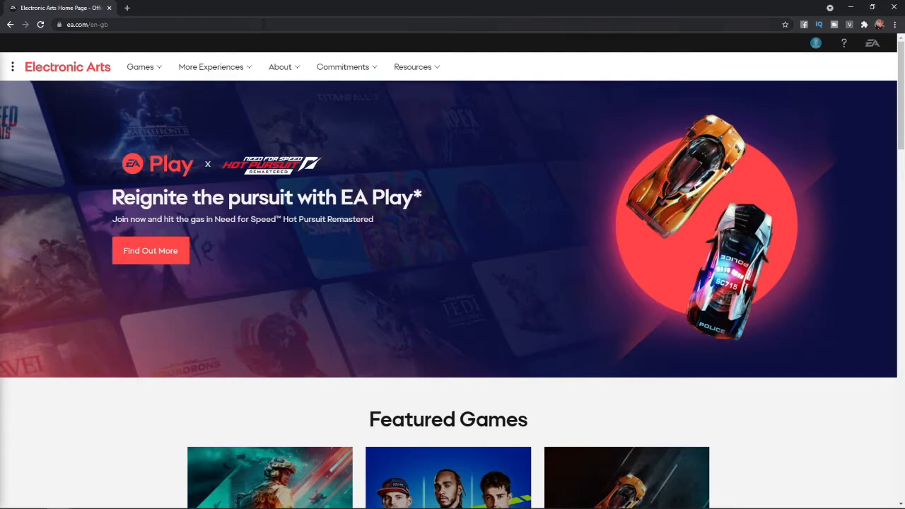
Reach the EA account settings from the profile panel at the top right
{"action": "left_click", "coordinate": [210, 66]}
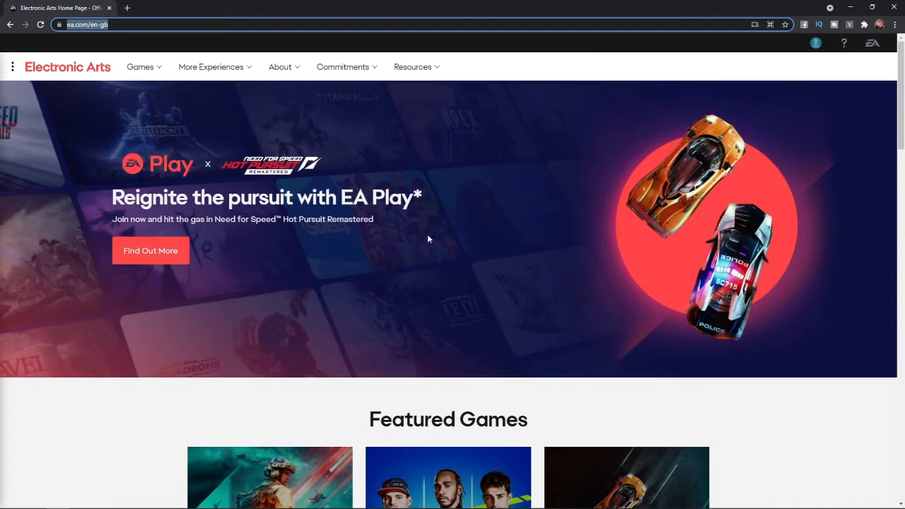
{"action": "mouse_move", "coordinate": [789, 56]}
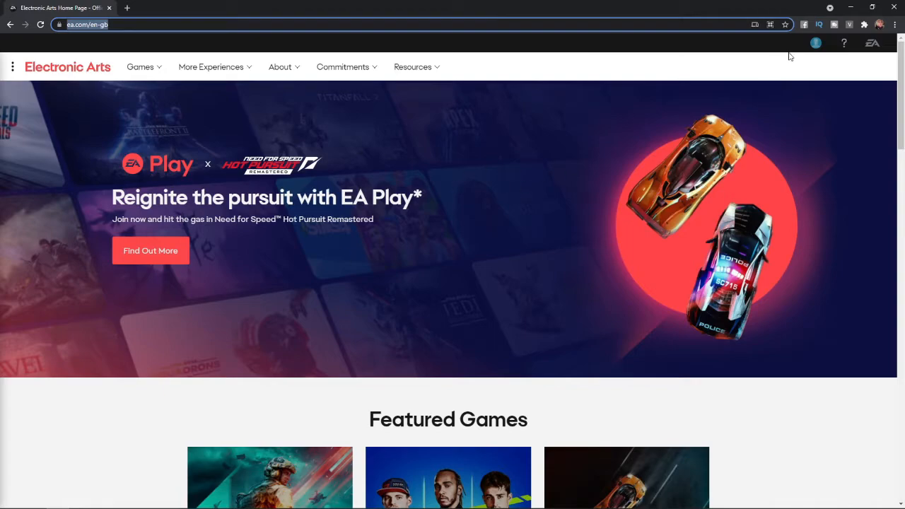
{"action": "mouse_move", "coordinate": [815, 42]}
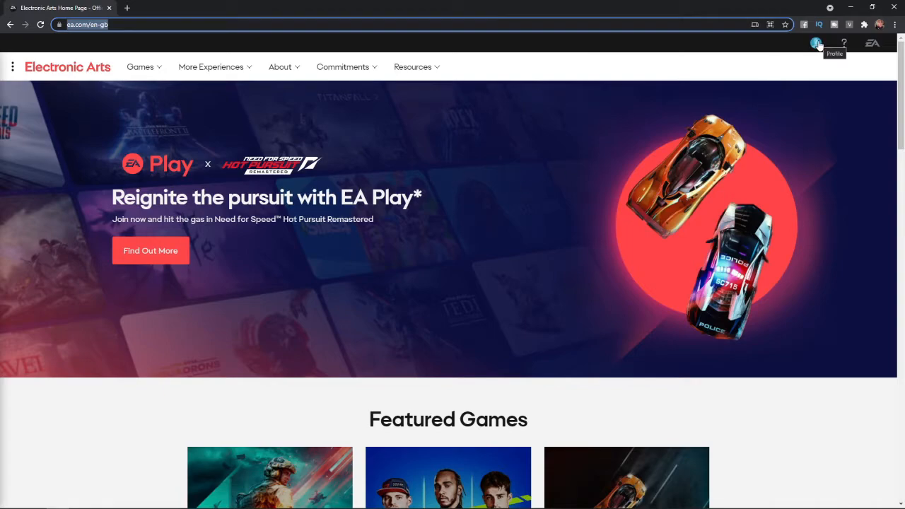
{"action": "left_click", "coordinate": [816, 43]}
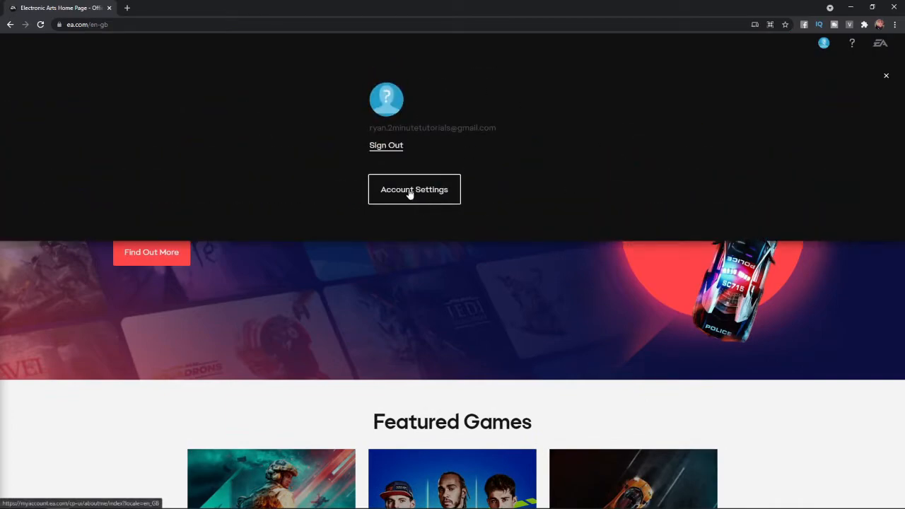
{"action": "left_click", "coordinate": [413, 190]}
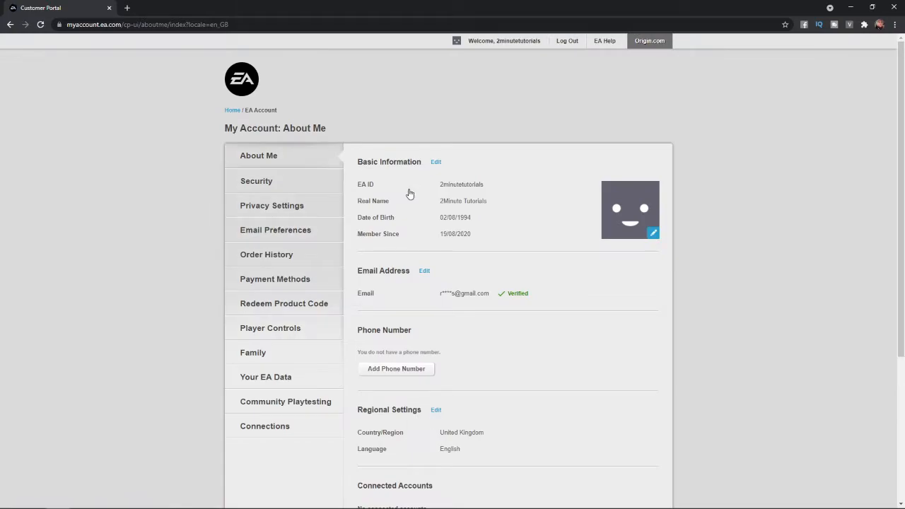
{"action": "mouse_move", "coordinate": [894, 120]}
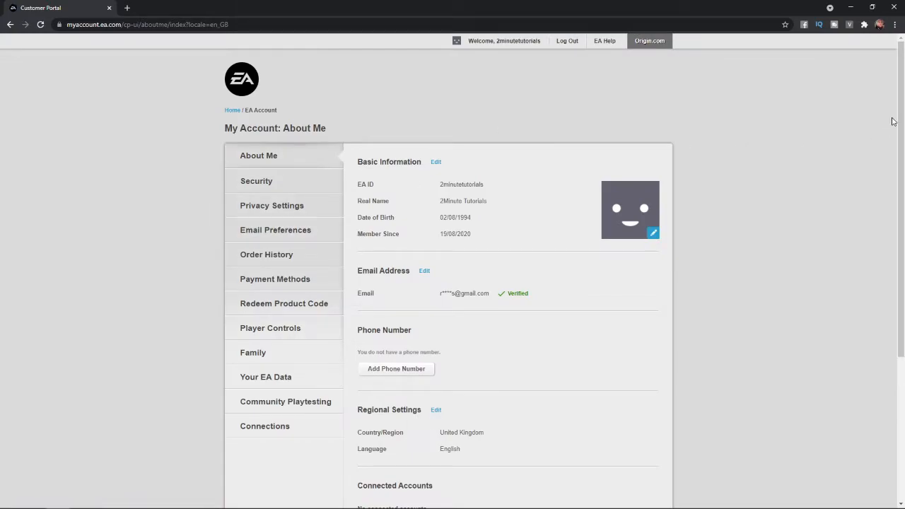
Scroll the About Me page down to the Phone Number section
{"action": "scroll", "scroll_direction": "down", "scroll_amount": 3}
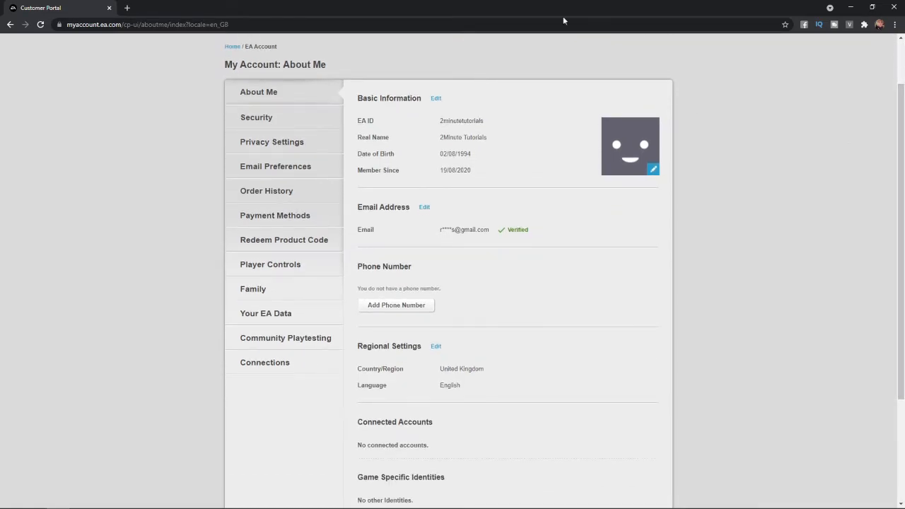
{"action": "mouse_move", "coordinate": [422, 280]}
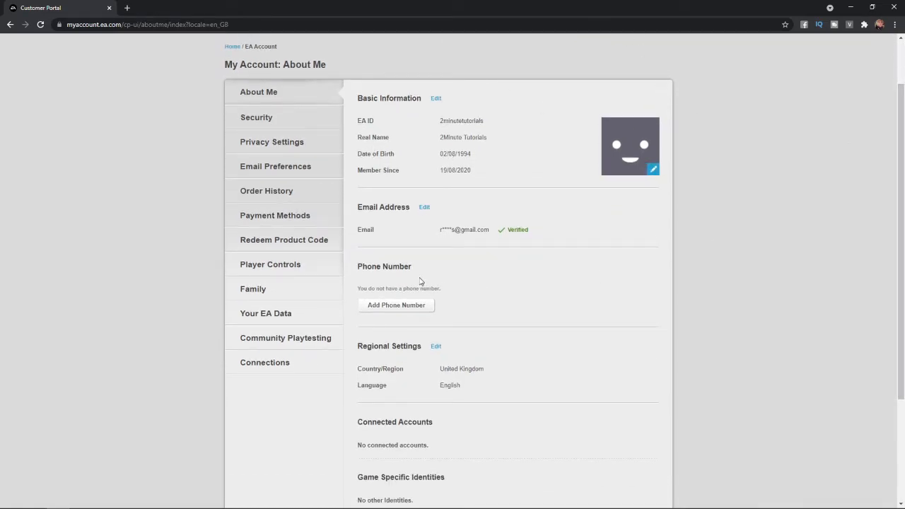
{"action": "mouse_move", "coordinate": [560, 265]}
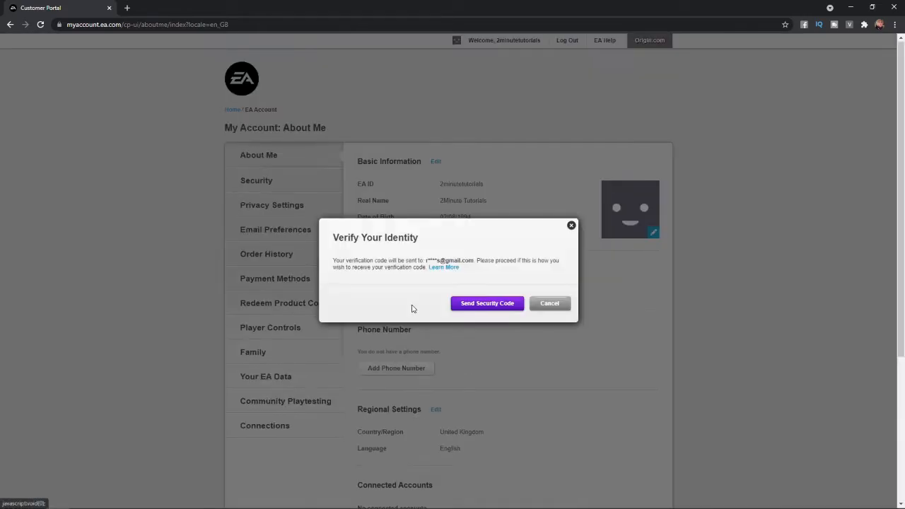
{"action": "mouse_move", "coordinate": [343, 262]}
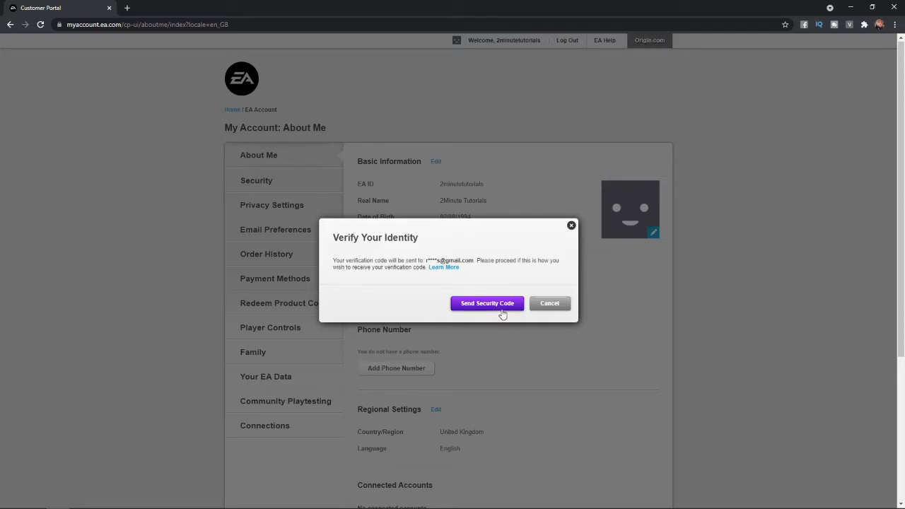
{"action": "left_click", "coordinate": [487, 302]}
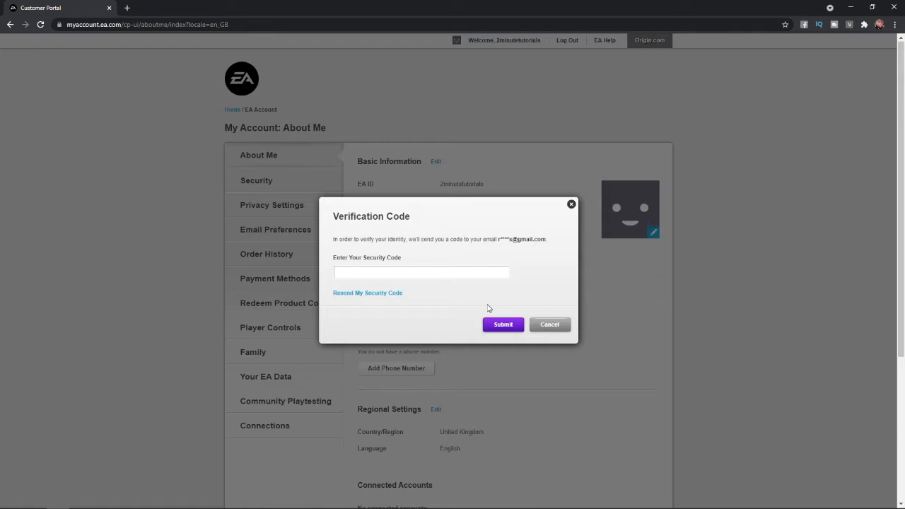
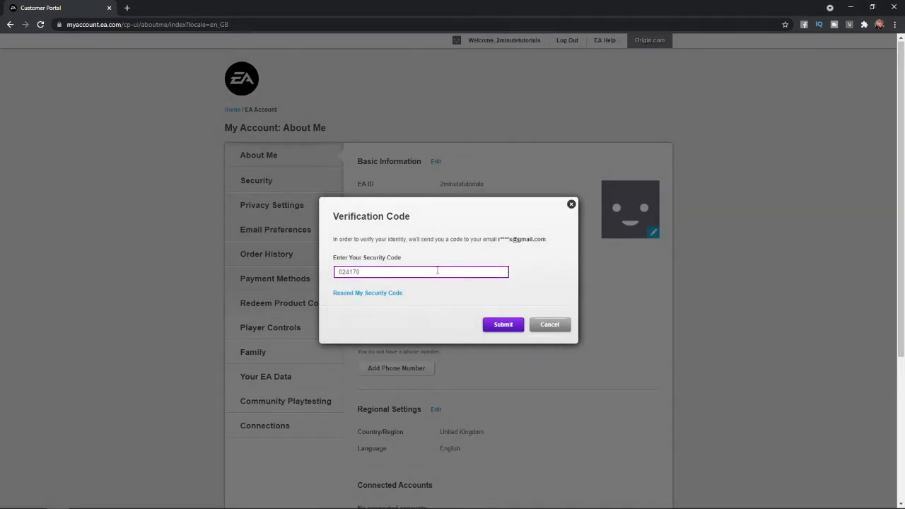
{"action": "mouse_move", "coordinate": [562, 282]}
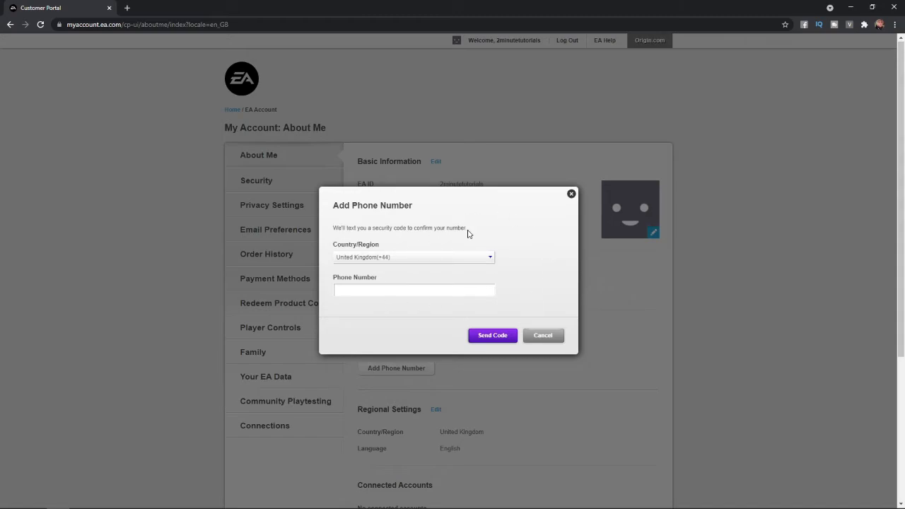
{"action": "mouse_move", "coordinate": [506, 264]}
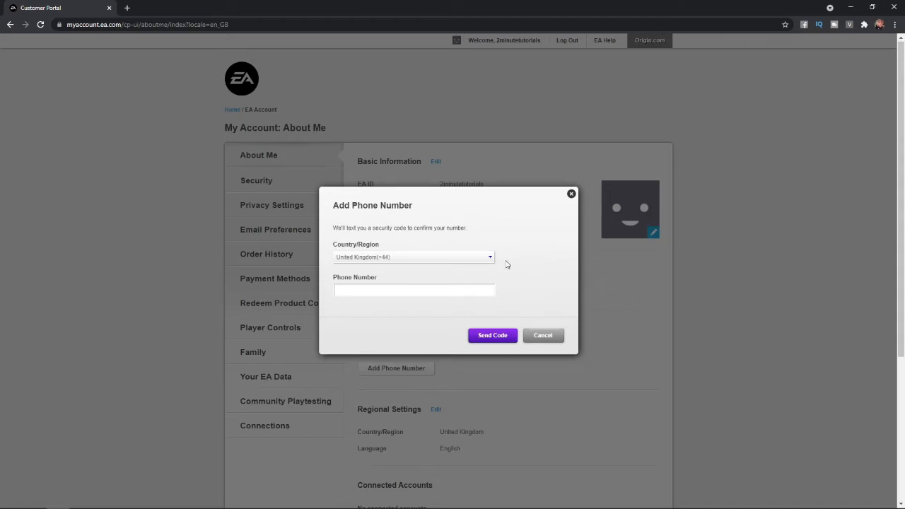
{"action": "mouse_move", "coordinate": [536, 235]}
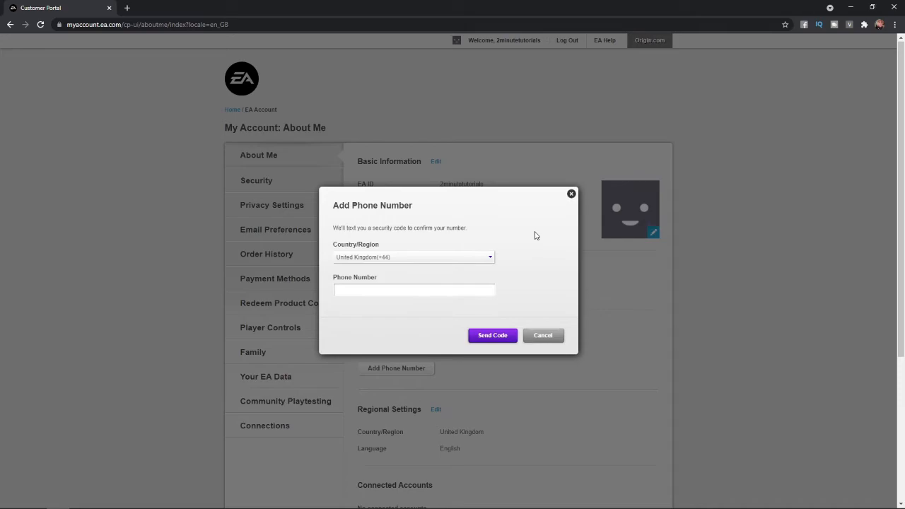
{"action": "mouse_move", "coordinate": [424, 236]}
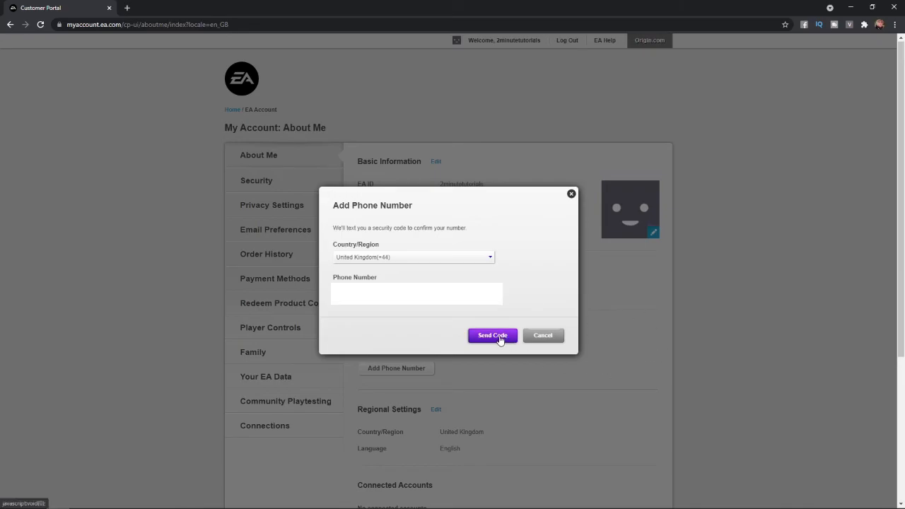
Send a code to the United Kingdom (+44) phone number and submit the texted code
{"action": "left_click", "coordinate": [492, 335]}
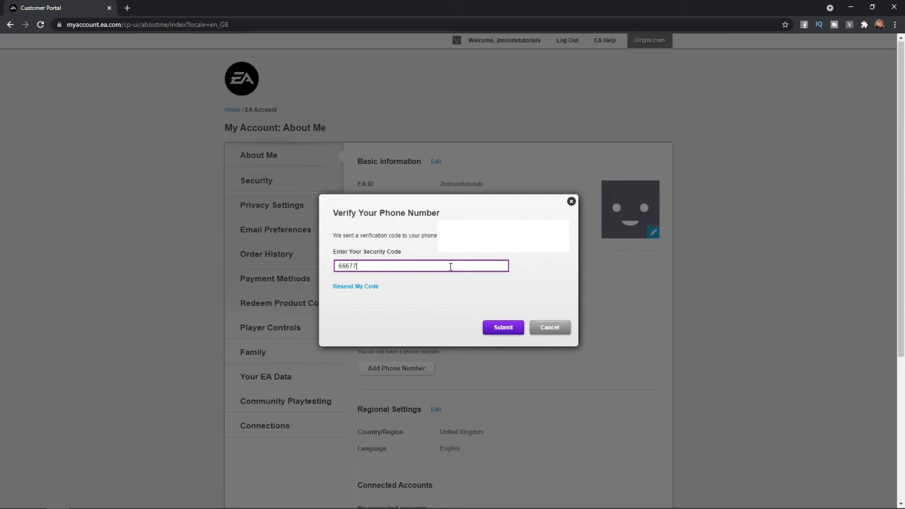
{"action": "mouse_move", "coordinate": [549, 328]}
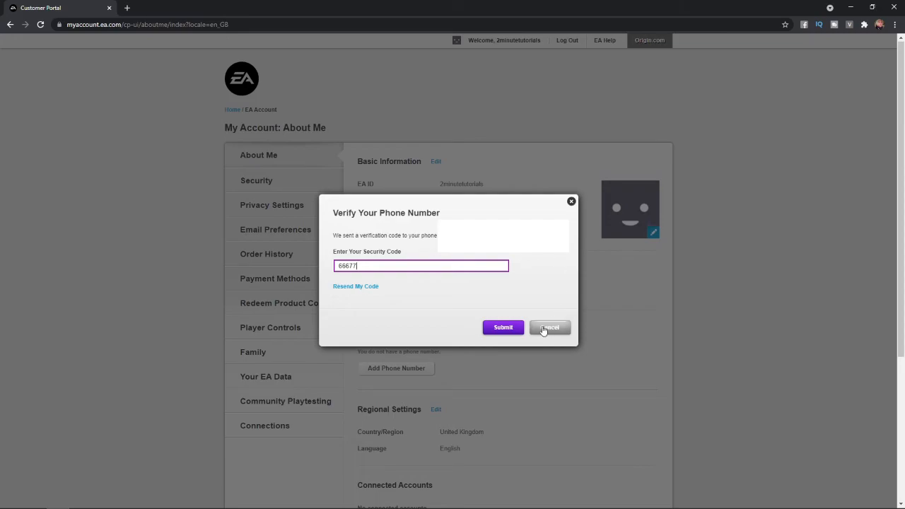
{"action": "left_click", "coordinate": [548, 328]}
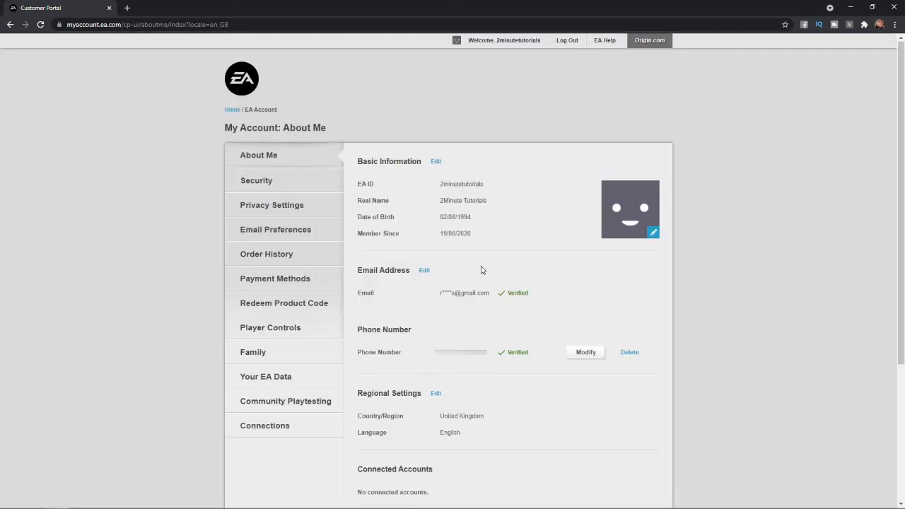
{"action": "mouse_move", "coordinate": [701, 376]}
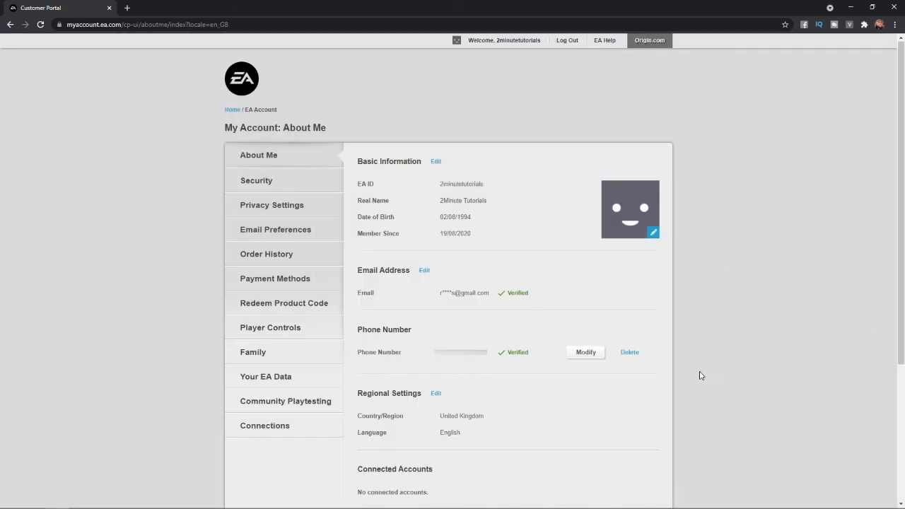
{"action": "mouse_move", "coordinate": [513, 357]}
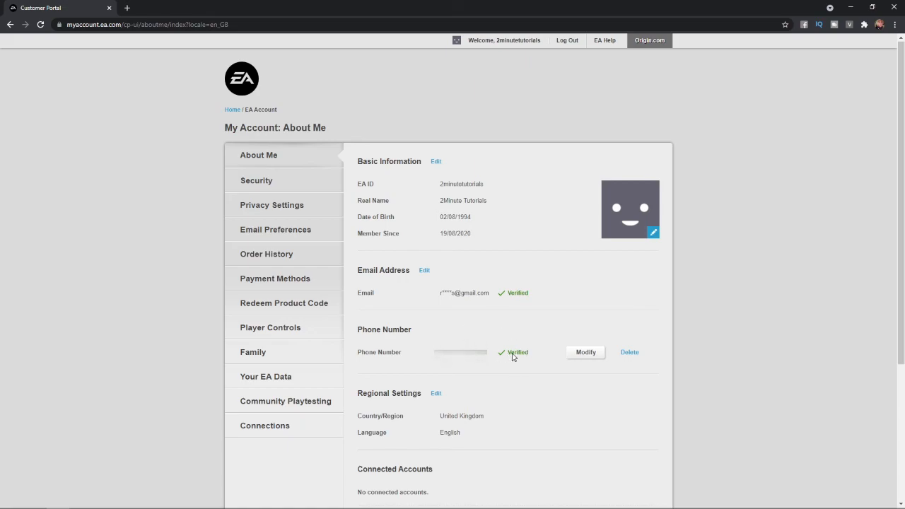
{"action": "mouse_move", "coordinate": [524, 373]}
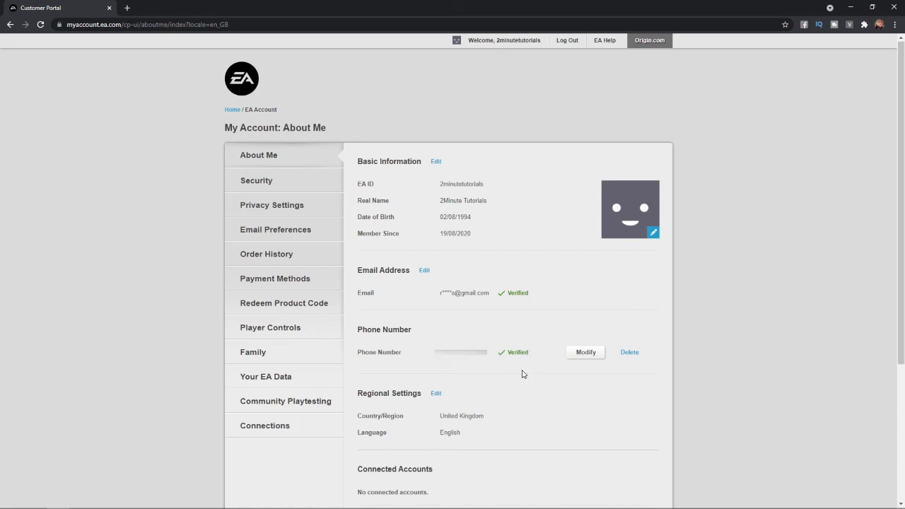